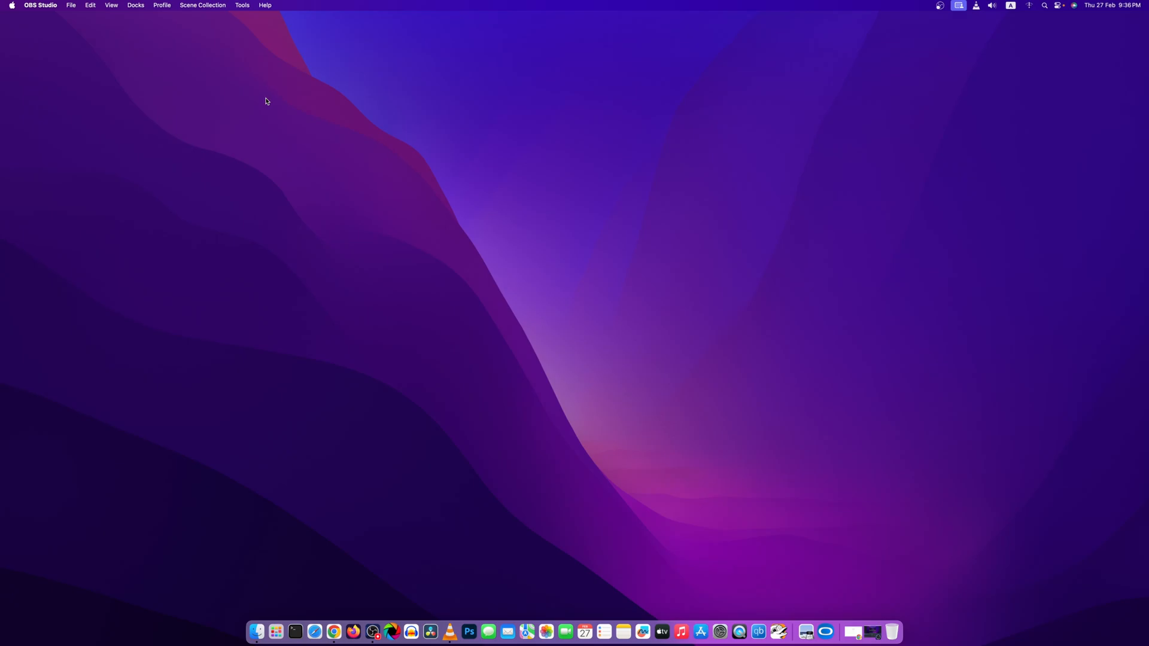
pyautogui.moveTo(282, 126)
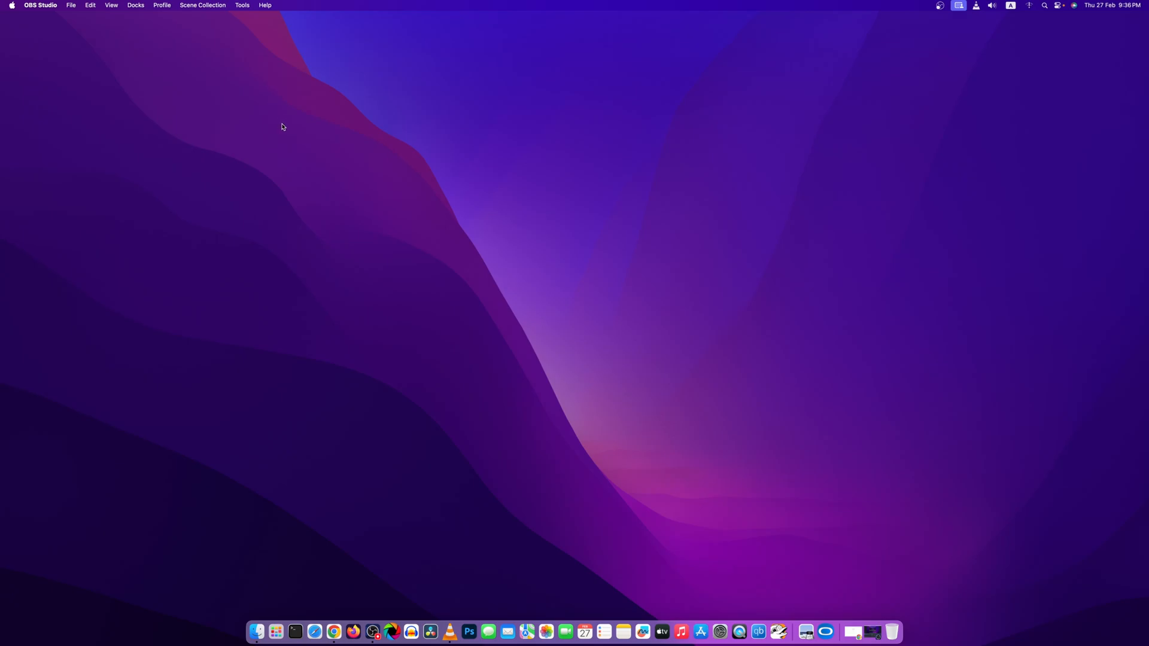
pyautogui.moveTo(778, 632)
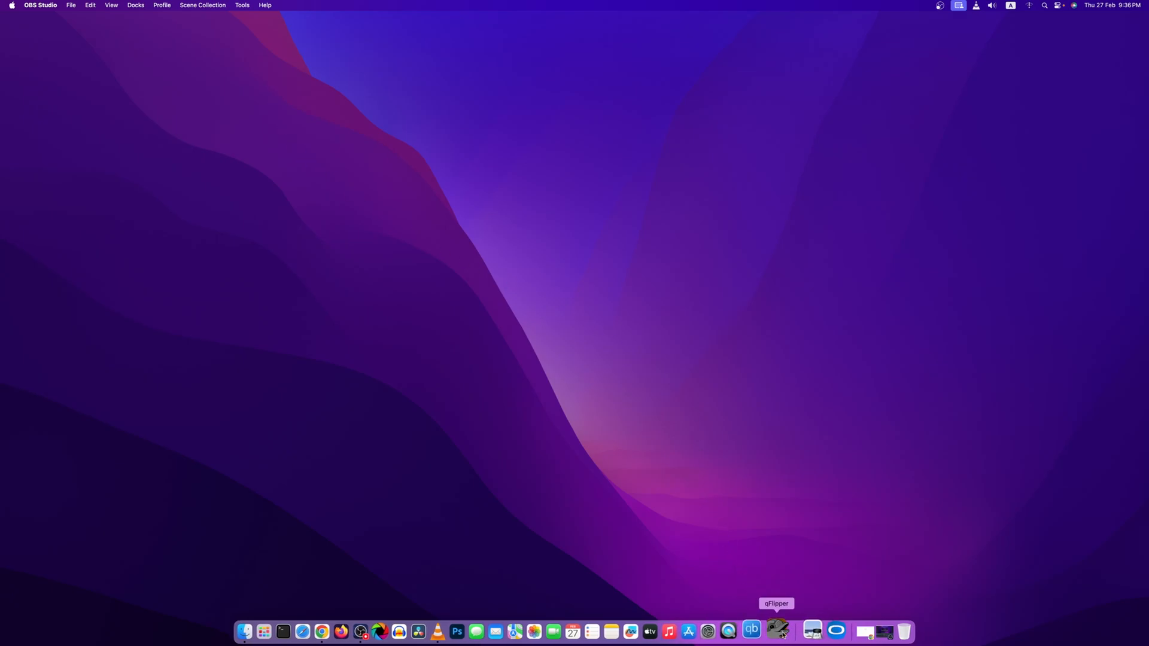
# Step: Launch qFlipper and show the live remote view of the Flipper's screen
pyautogui.click(779, 634)
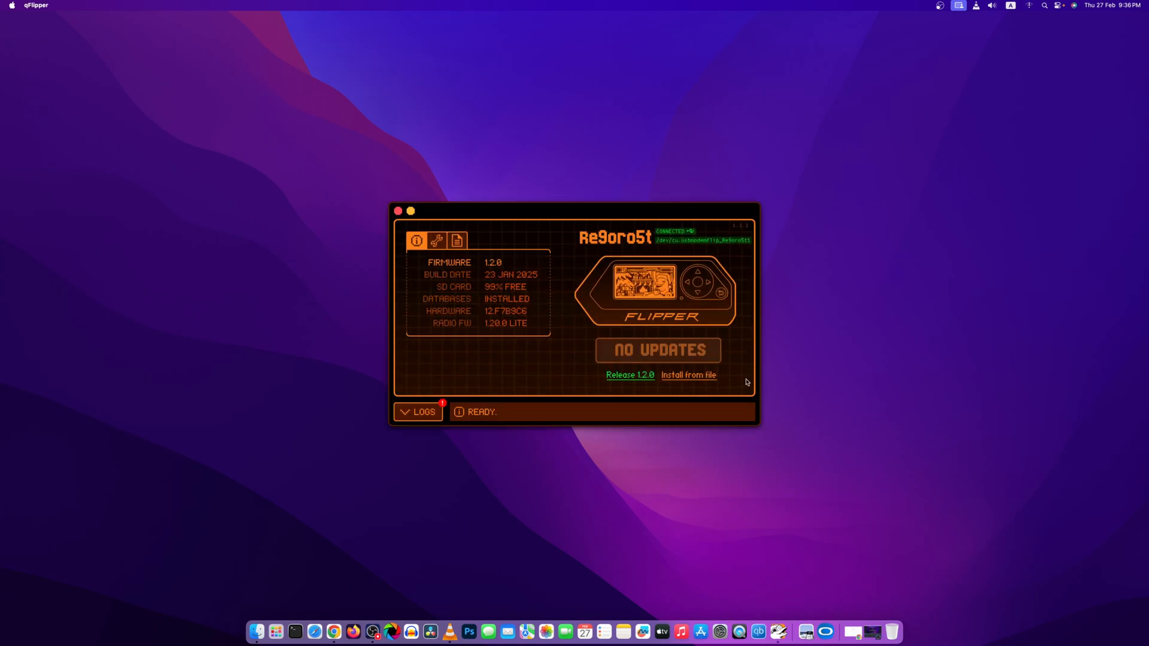
pyautogui.click(646, 286)
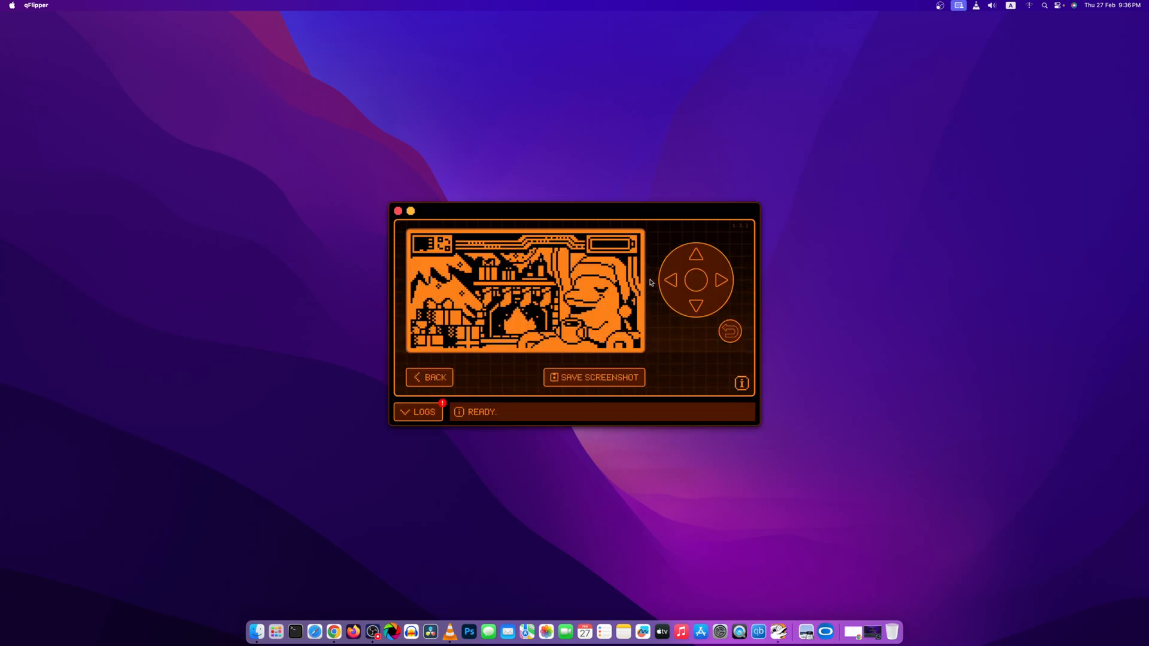
# Step: Step through the Flipper's main menu past Settings, U2F and Infrared, then quit qFlipper
pyautogui.click(695, 305)
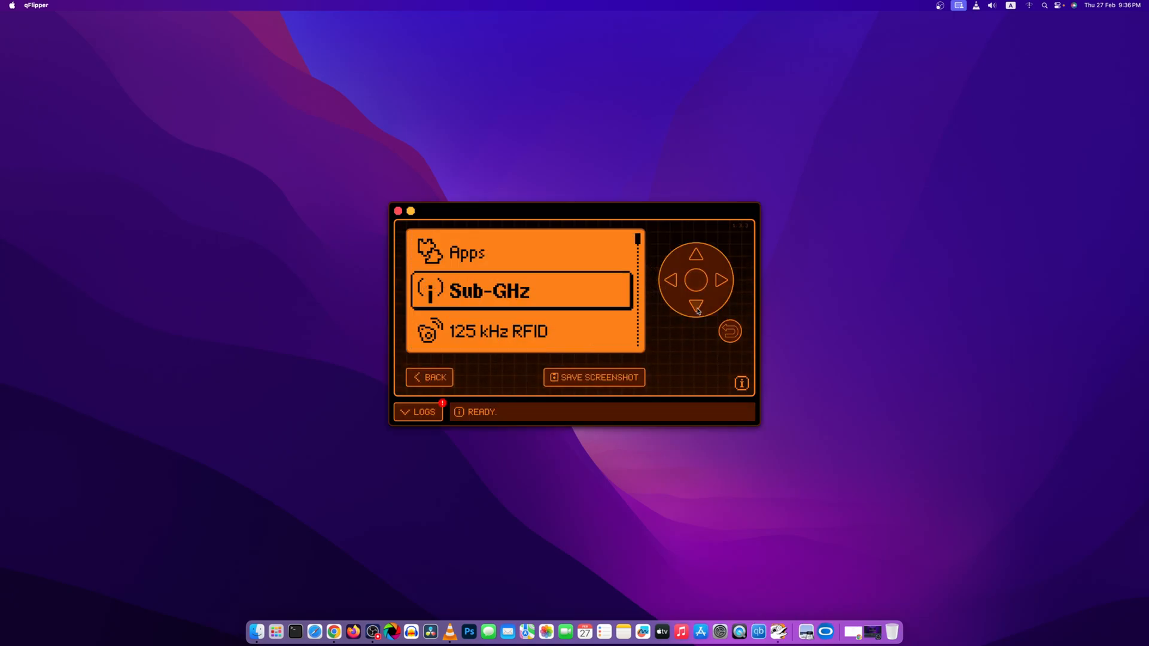
pyautogui.click(695, 305)
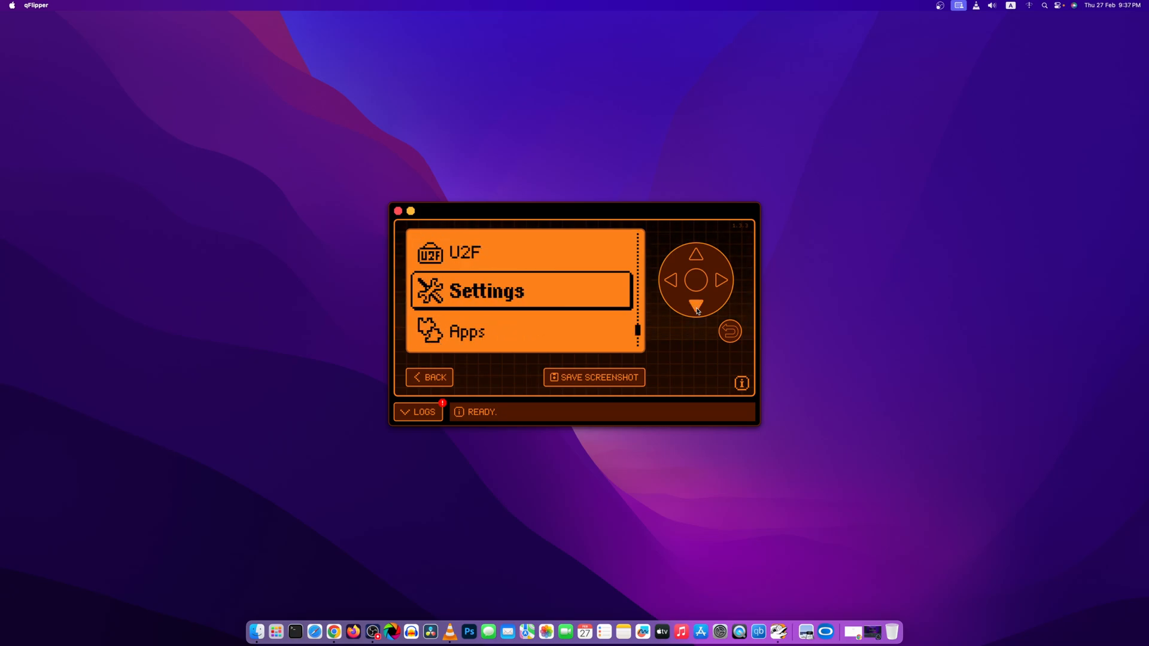
pyautogui.click(695, 253)
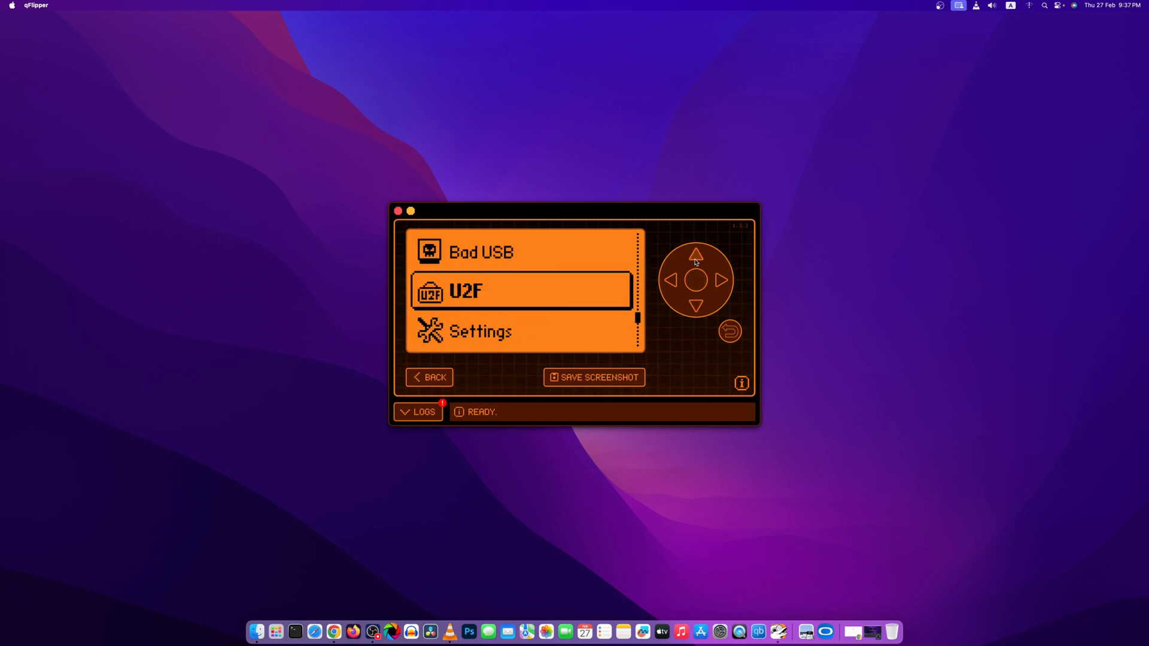
pyautogui.click(694, 253)
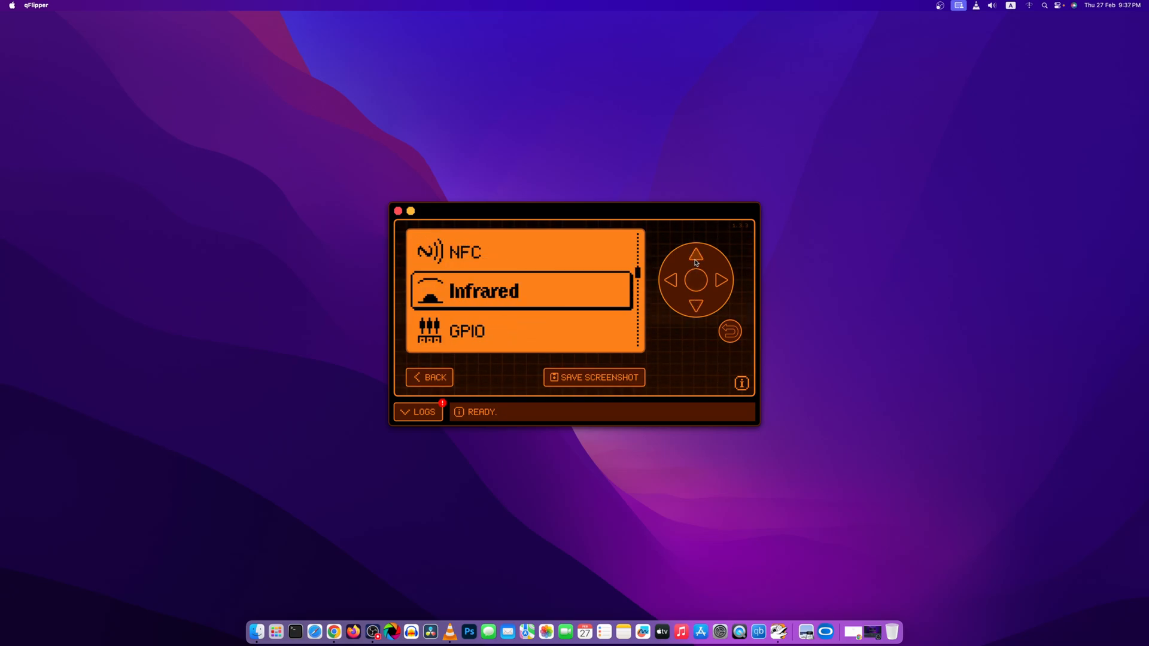
pyautogui.moveTo(392, 213)
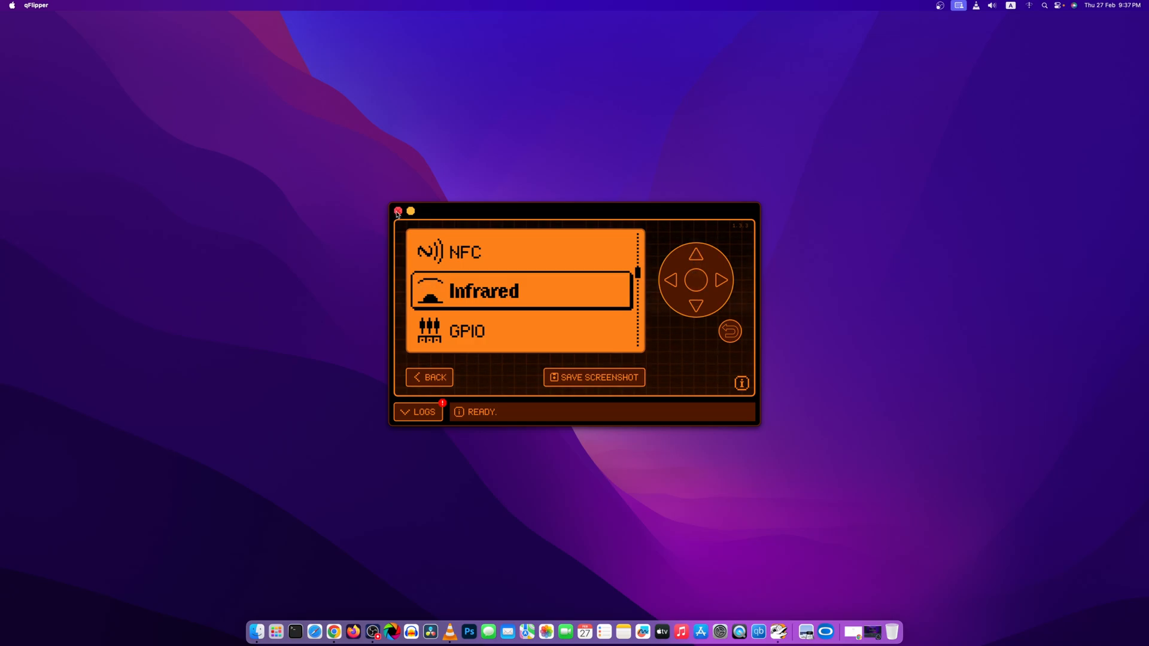
pyautogui.click(397, 212)
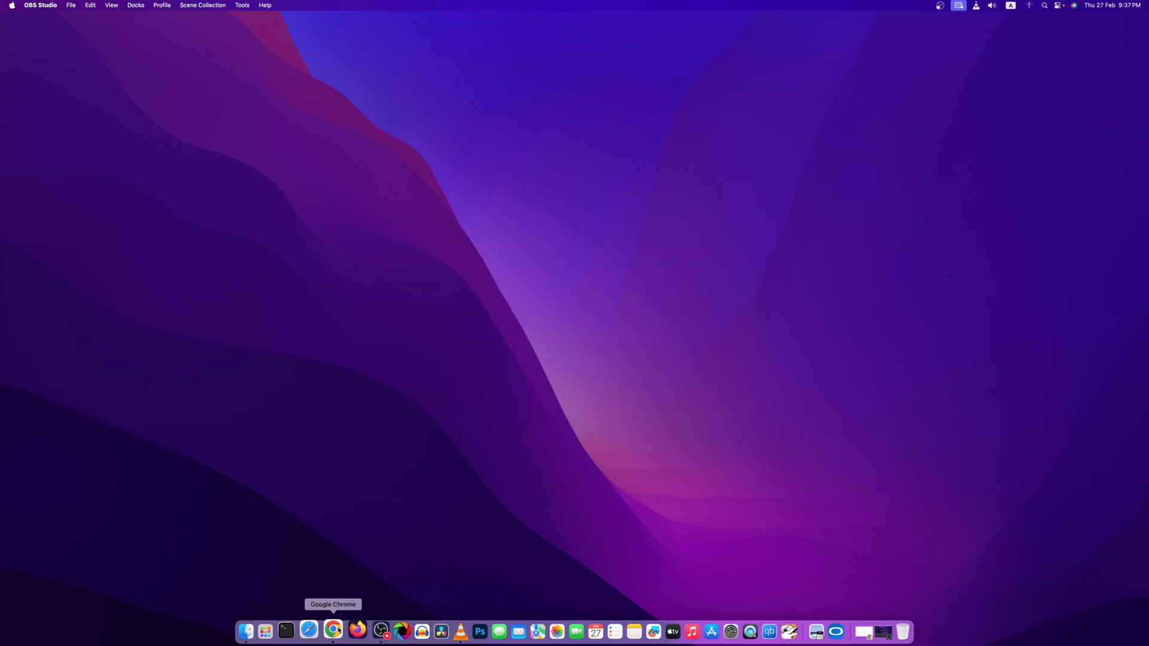
# Step: Launch Chrome and open the Next-Flip/Momentum-Firmware GitHub repository from the search results
pyautogui.click(333, 636)
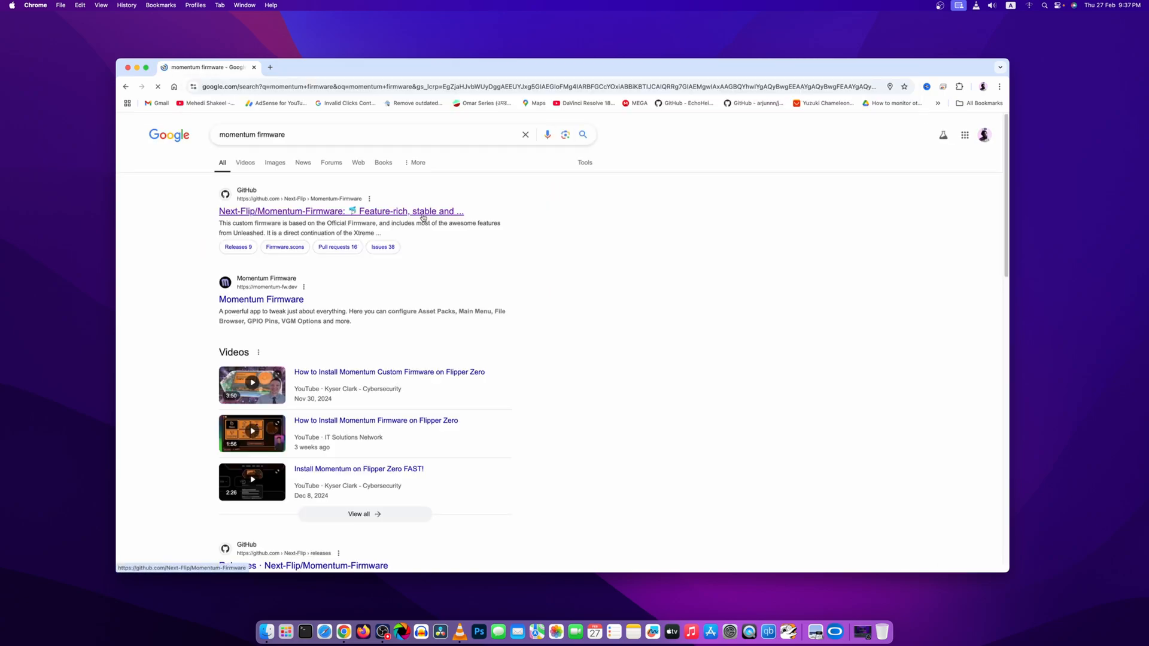
pyautogui.click(340, 211)
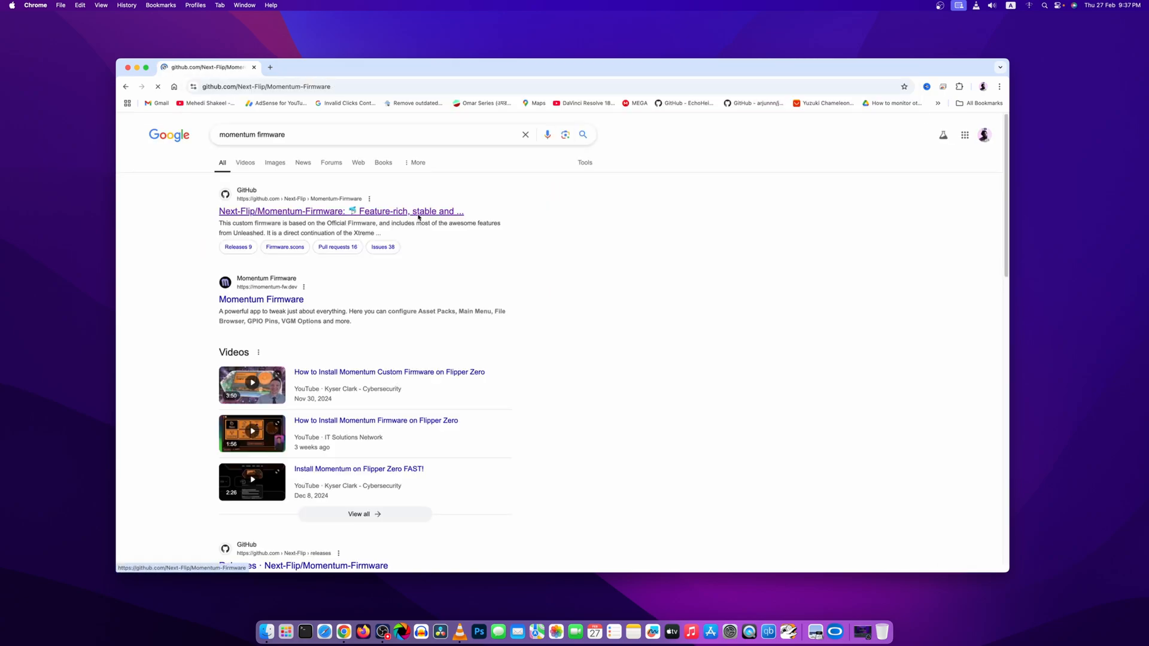
pyautogui.click(340, 211)
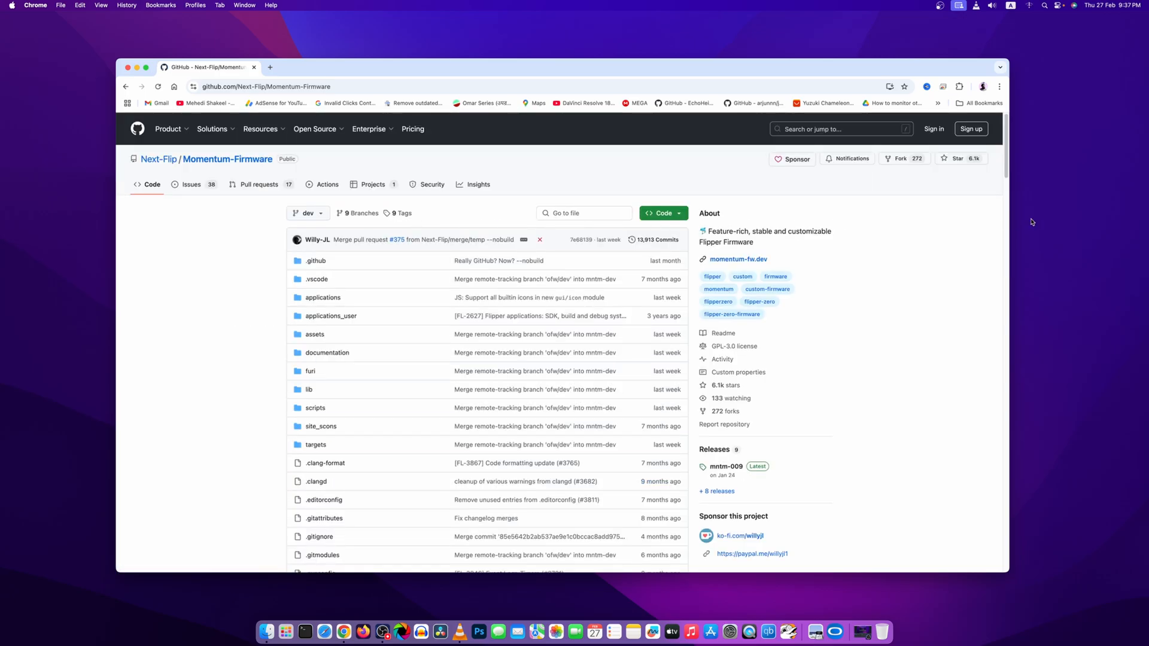
# Step: Follow the README's Install link to the Web Updater (Chrome) page showing firmware 1.2.0
pyautogui.scroll(-3)
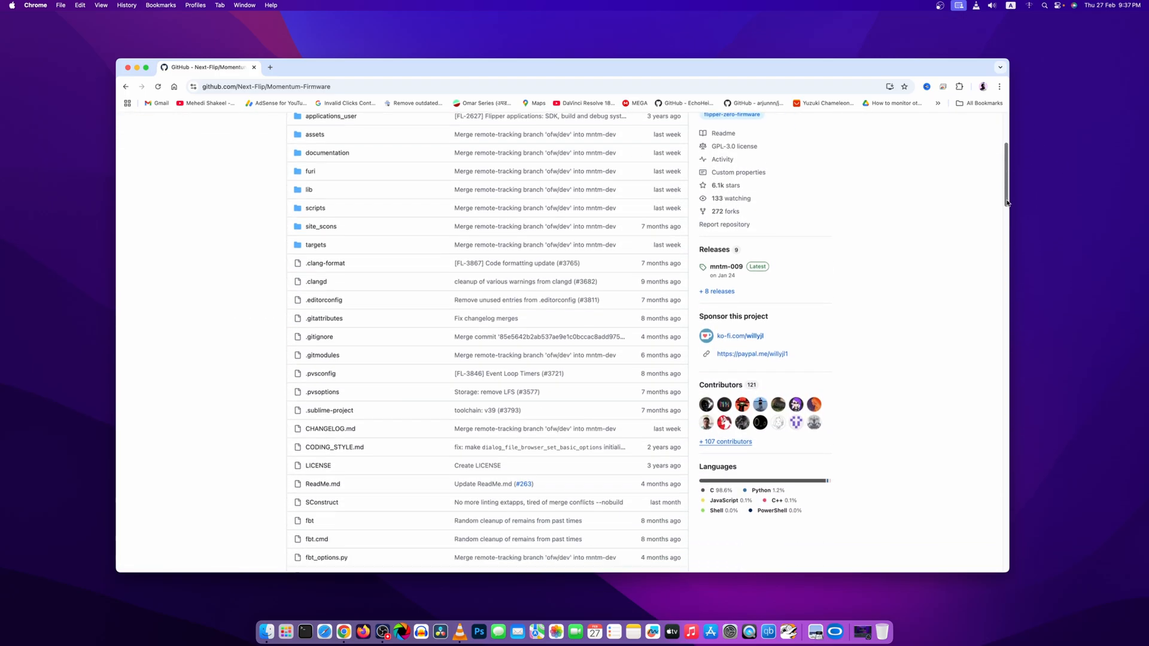
pyautogui.scroll(3)
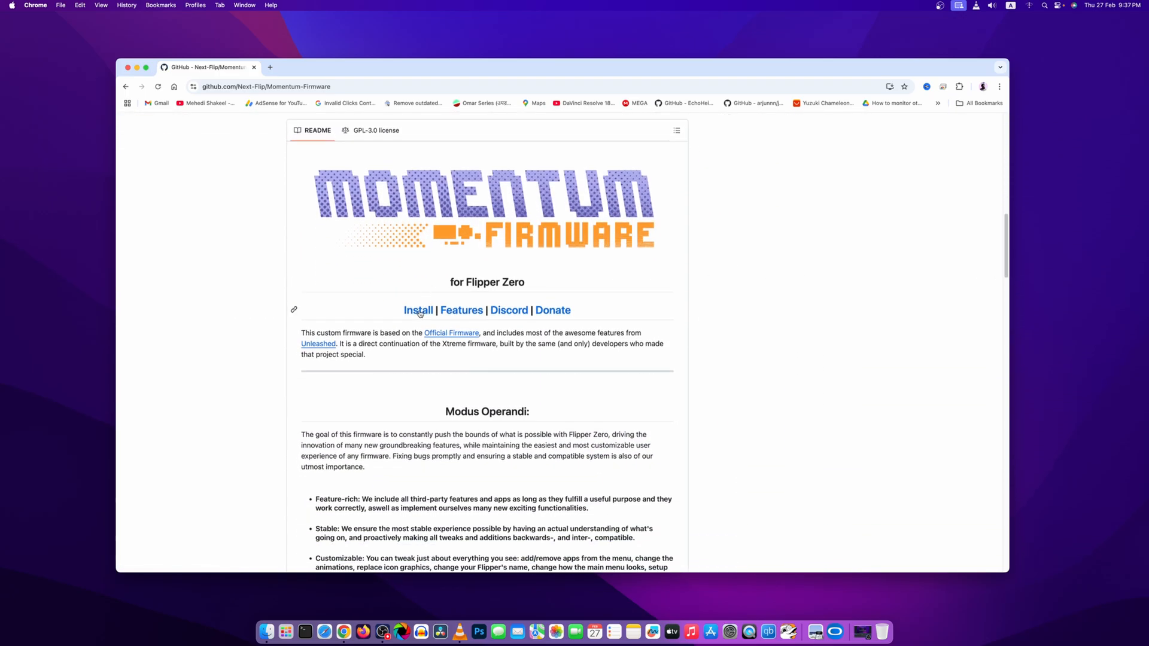
pyautogui.click(419, 310)
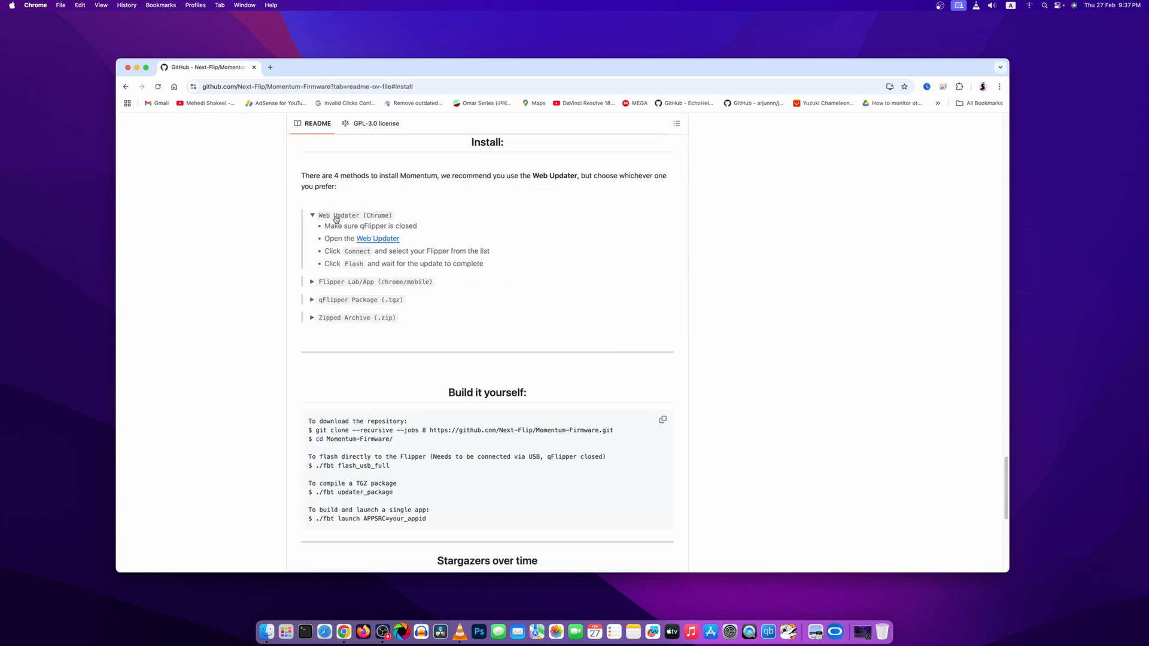
pyautogui.moveTo(389, 245)
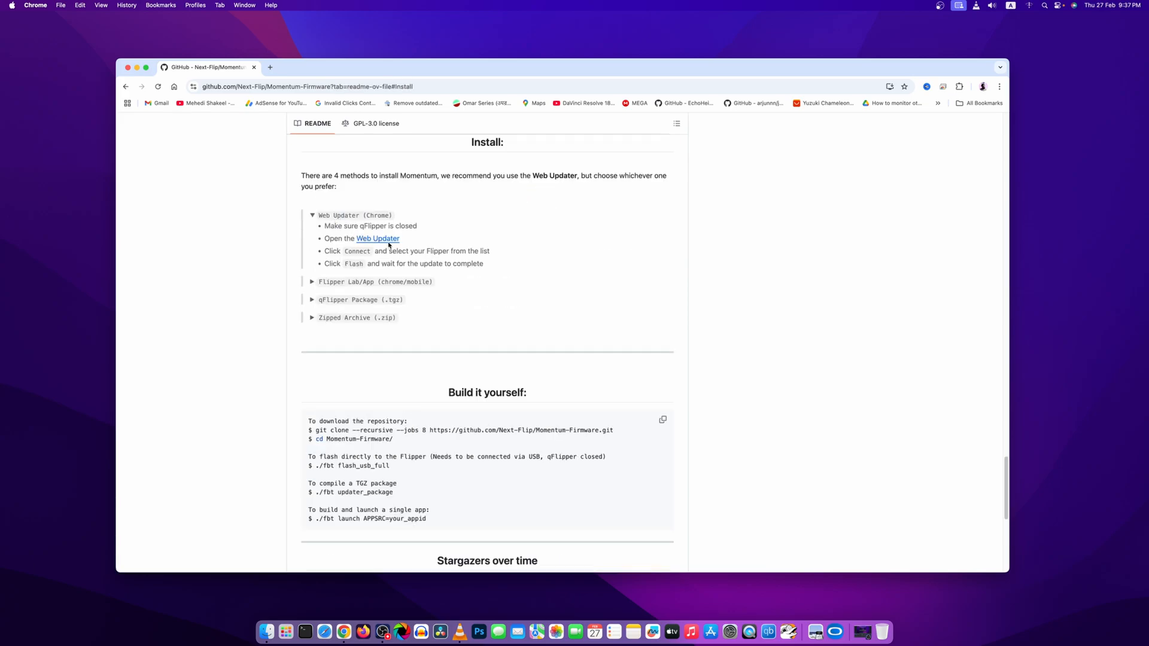
pyautogui.moveTo(377, 240)
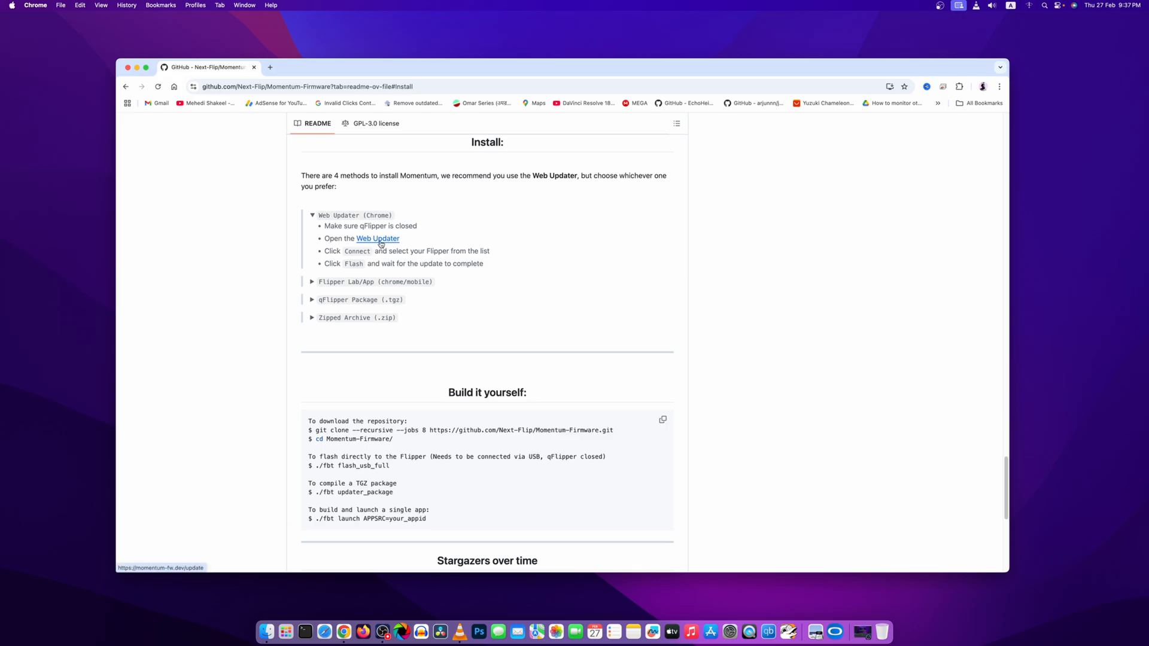
pyautogui.click(378, 239)
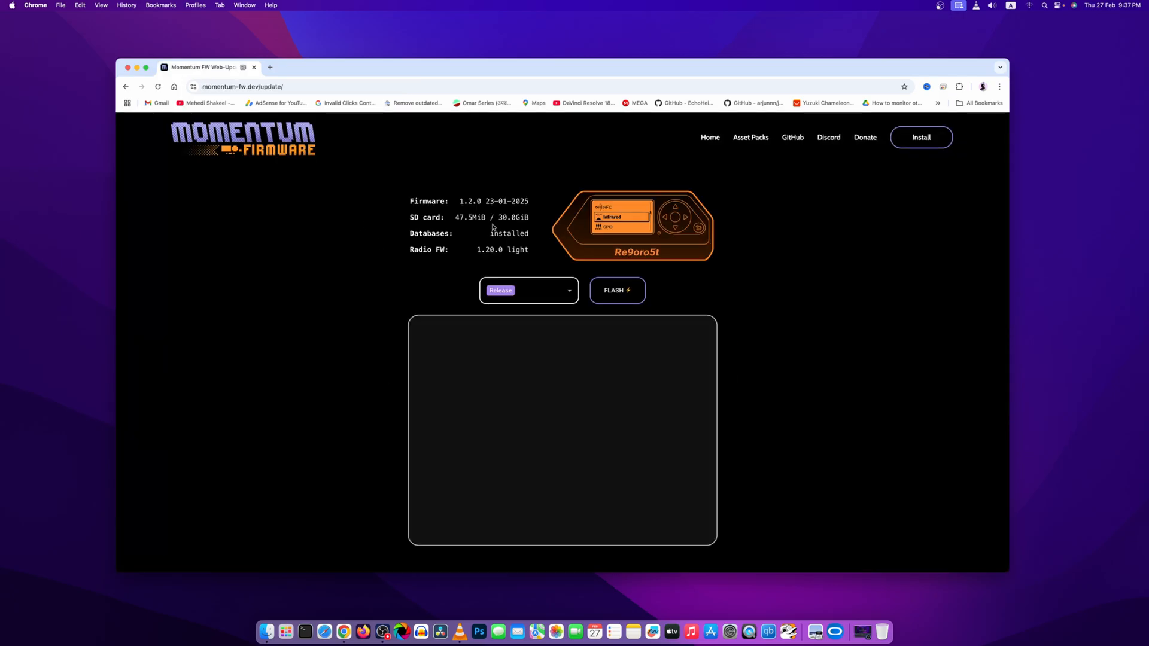
# Step: Select the Release channel build mntm-009 and load its changelog
pyautogui.click(528, 290)
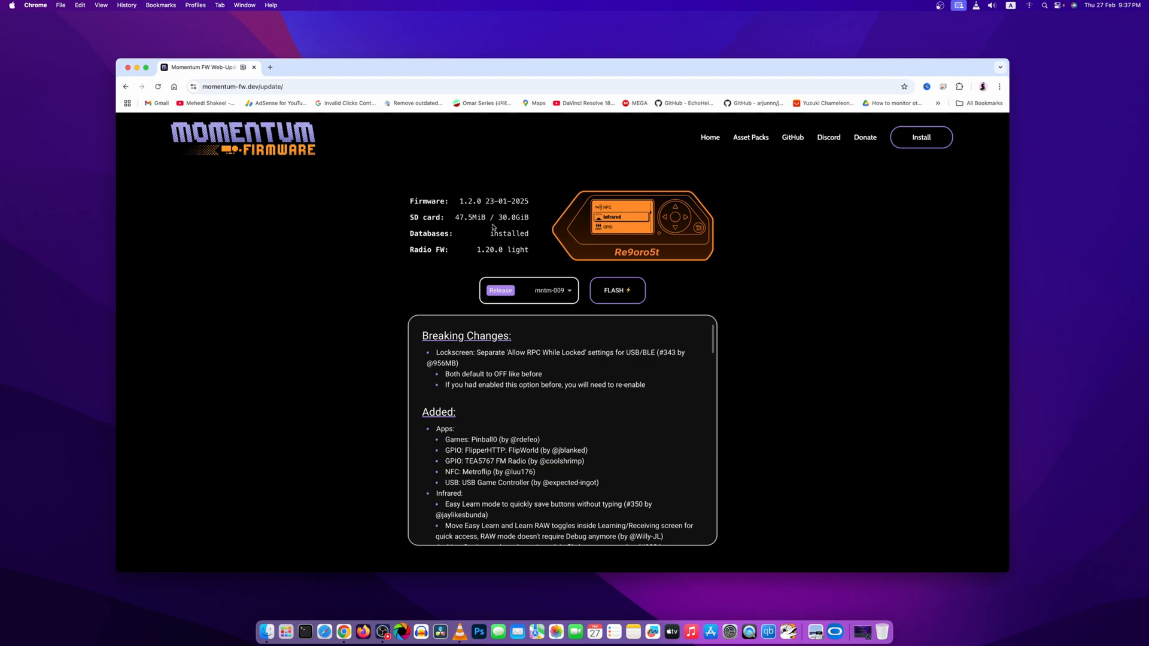
pyautogui.moveTo(582, 220)
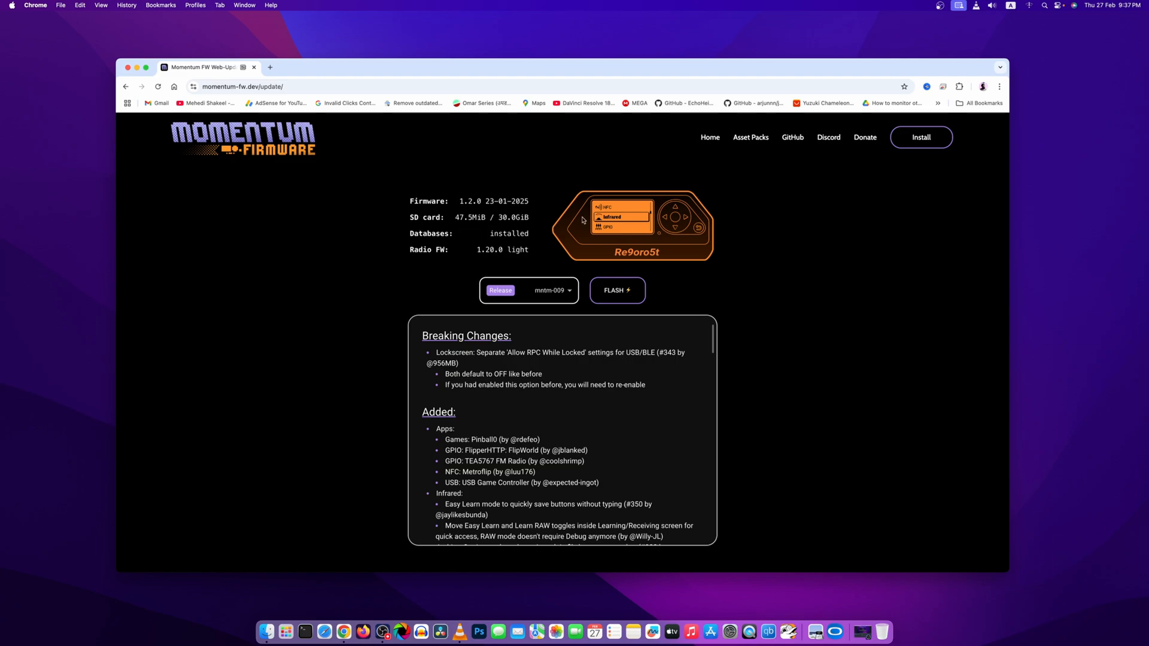
pyautogui.moveTo(617, 229)
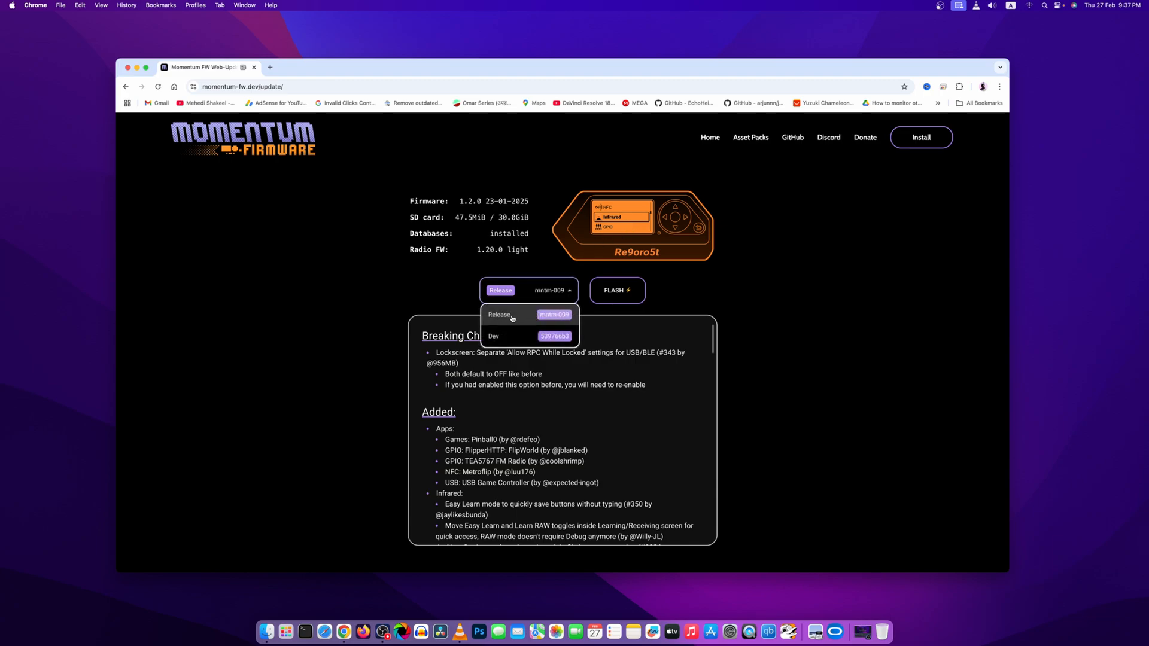
pyautogui.moveTo(545, 318)
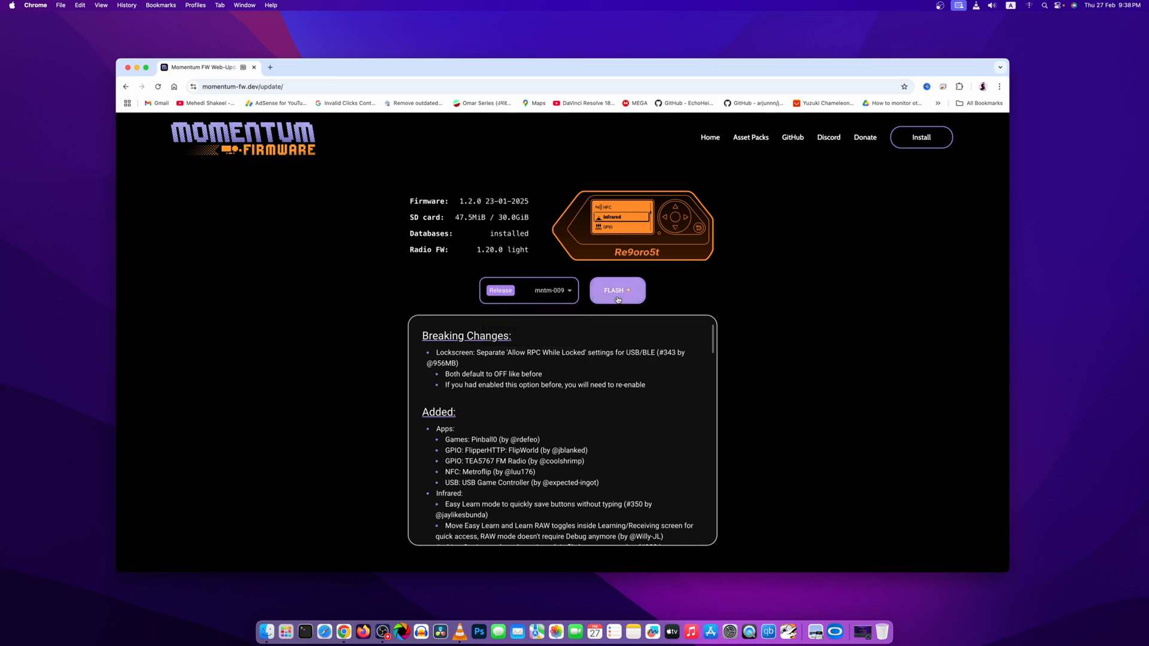
# Step: Flash mntm-009 onto the Flipper so the firmware files start loading
pyautogui.click(616, 289)
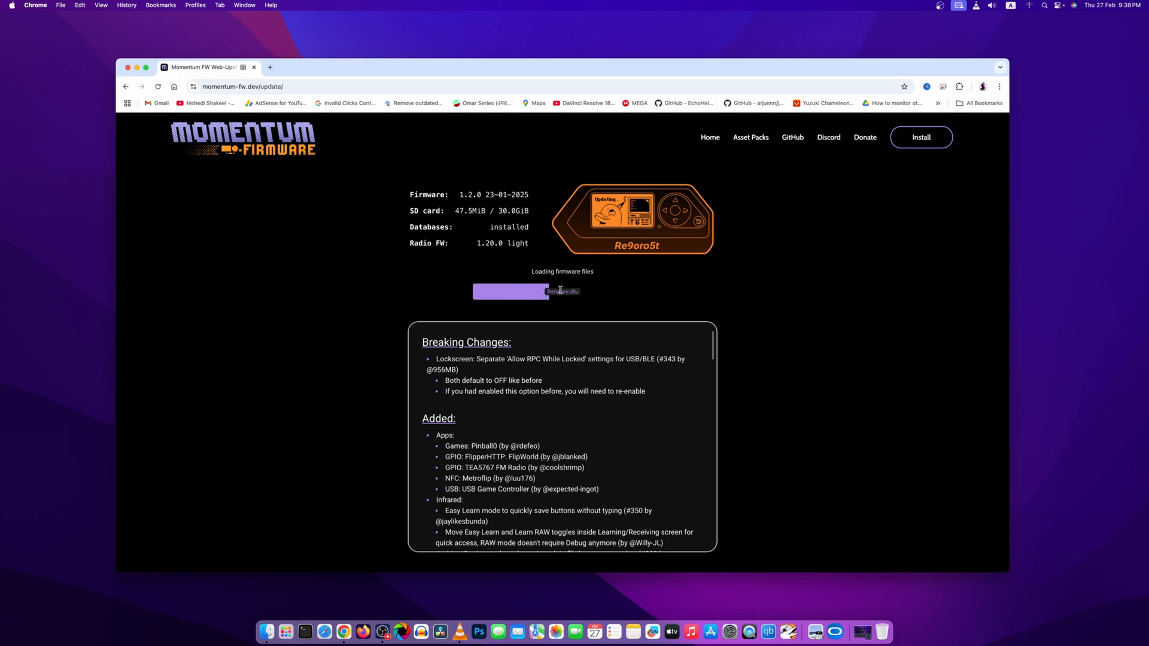
pyautogui.moveTo(883, 300)
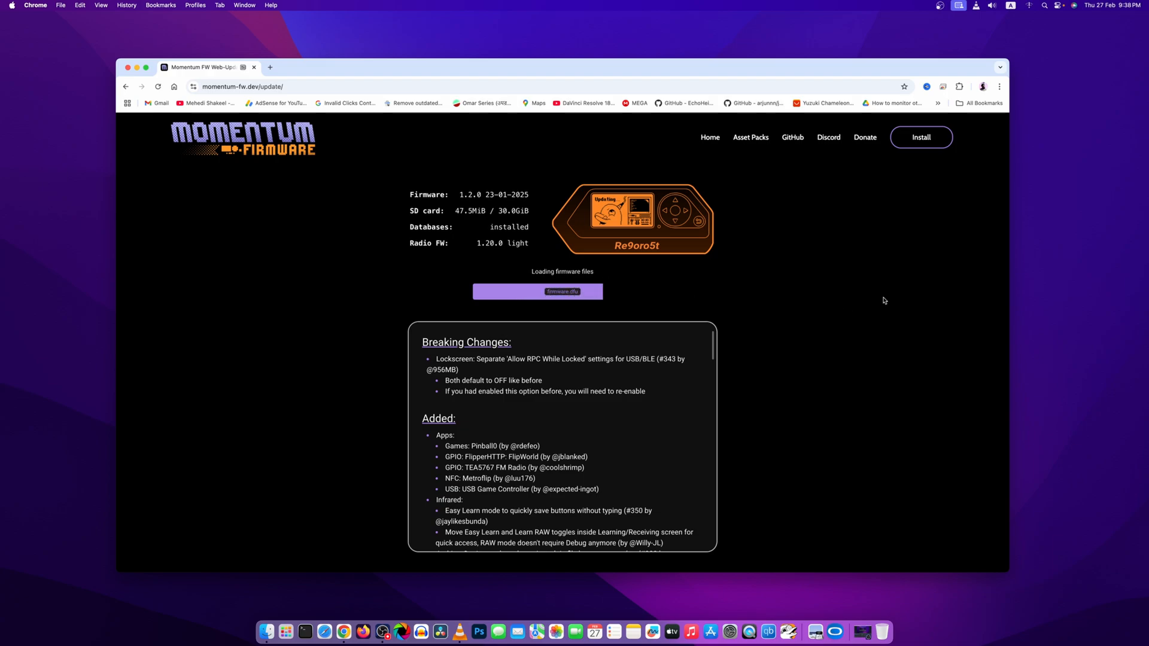